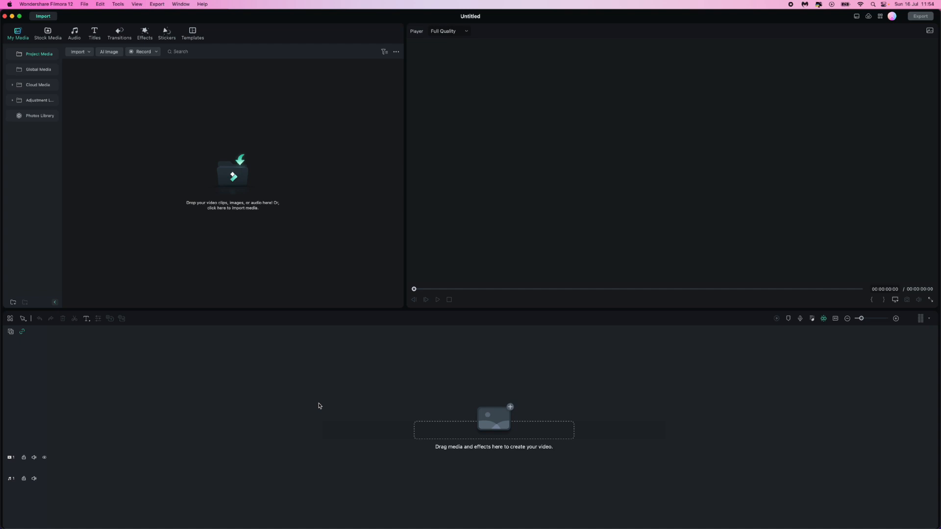
{"action": "mouse_move", "coordinate": [339, 517]}
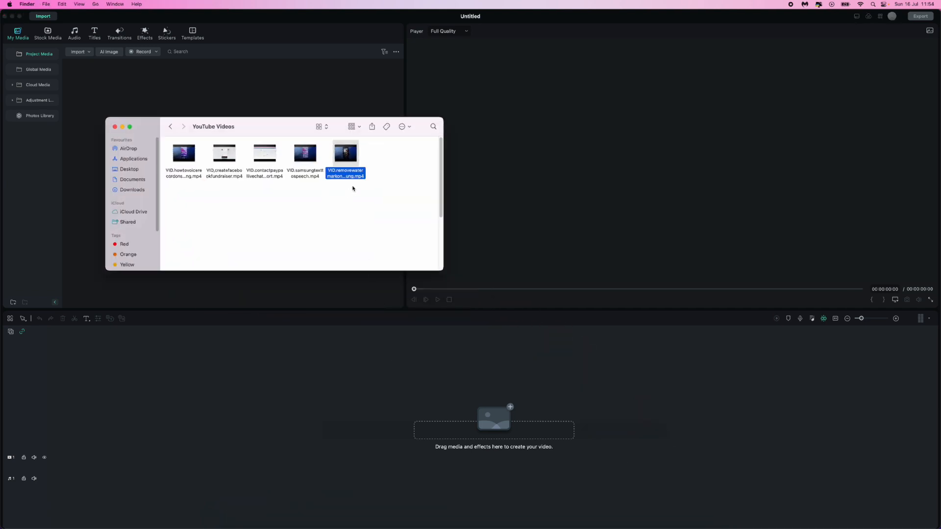
Import the Samsung watermark-removal video and drop it onto the timeline track
{"action": "left_click_drag", "start_coordinate": [345, 153], "coordinate": [144, 396]}
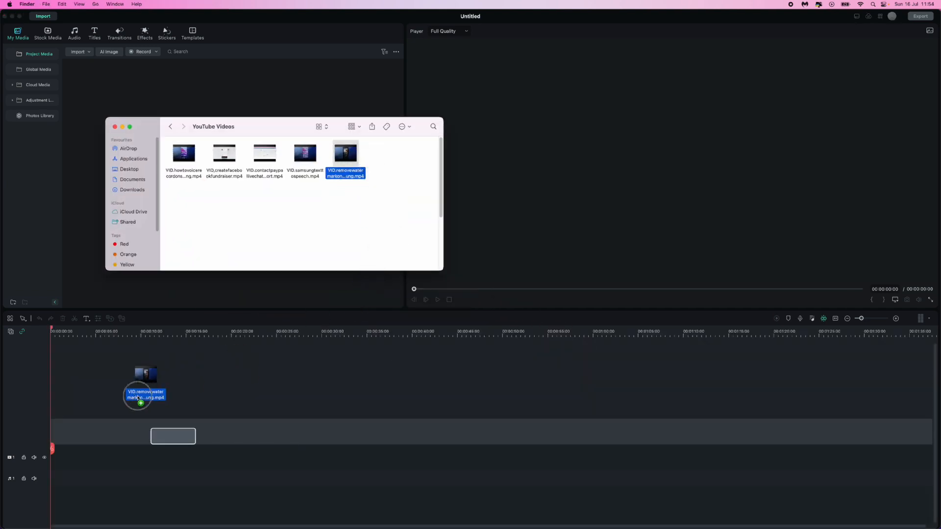
{"action": "left_click_drag", "start_coordinate": [144, 397], "coordinate": [54, 456]}
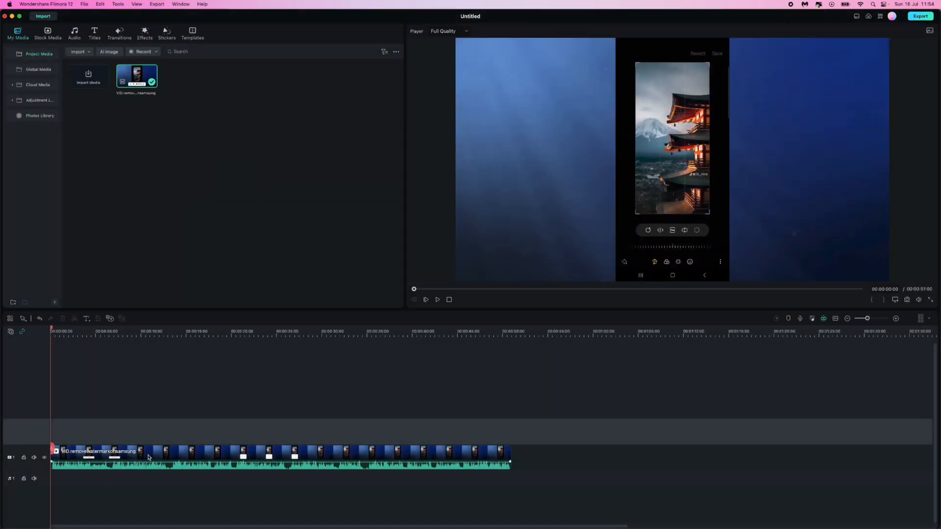
Run Speech-to-Text on the selected clip in English (US), producing SRT subtitles
{"action": "left_click", "coordinate": [148, 457]}
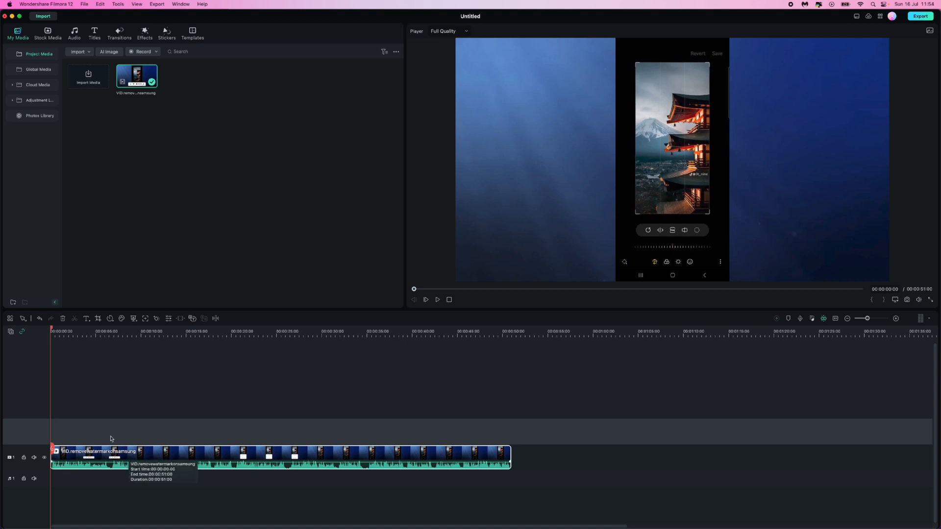
{"action": "mouse_move", "coordinate": [81, 321]}
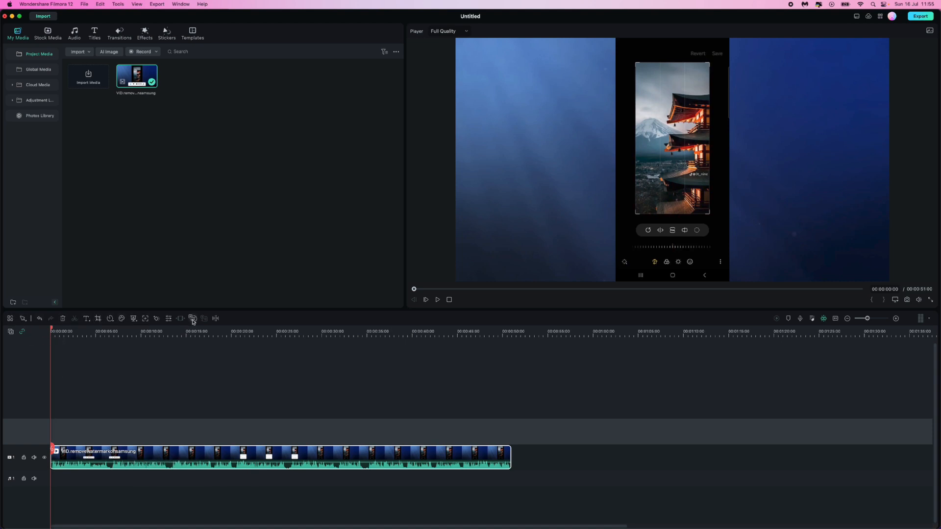
{"action": "mouse_move", "coordinate": [193, 318]}
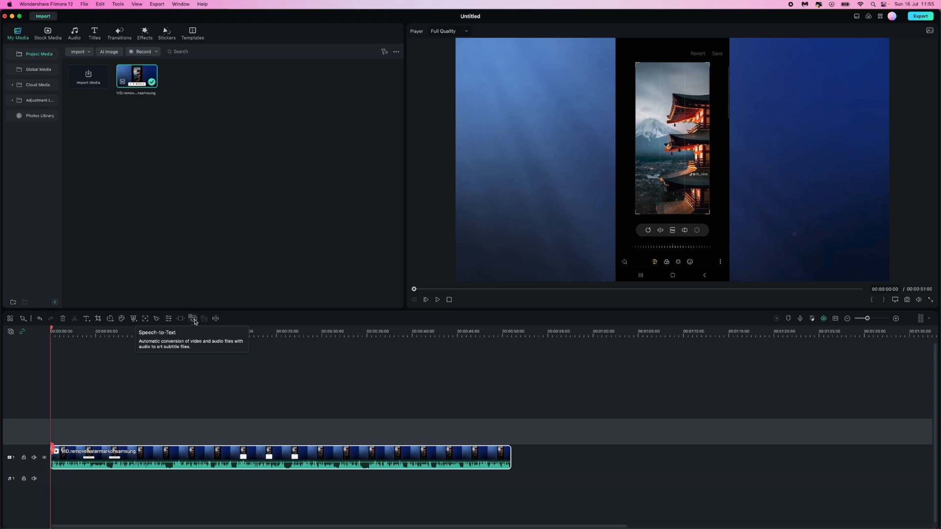
{"action": "left_click", "coordinate": [193, 319]}
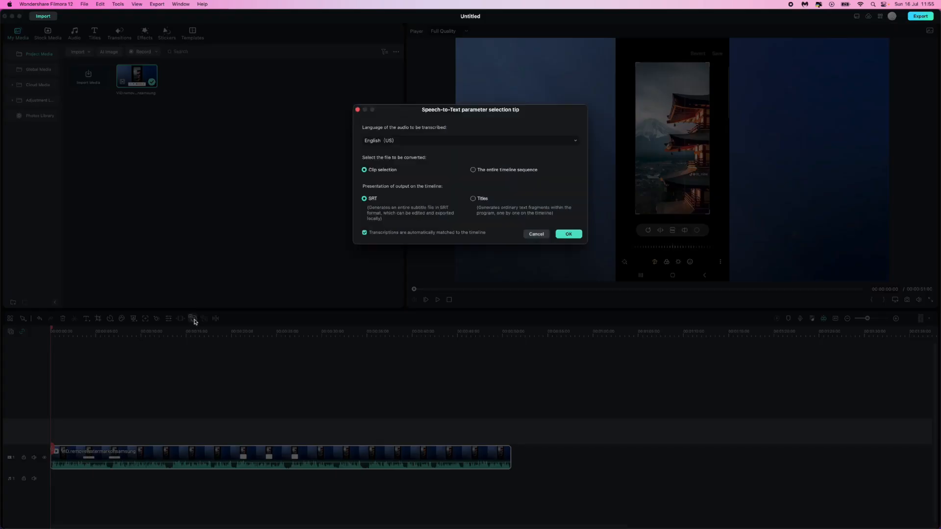
{"action": "mouse_move", "coordinate": [569, 142]}
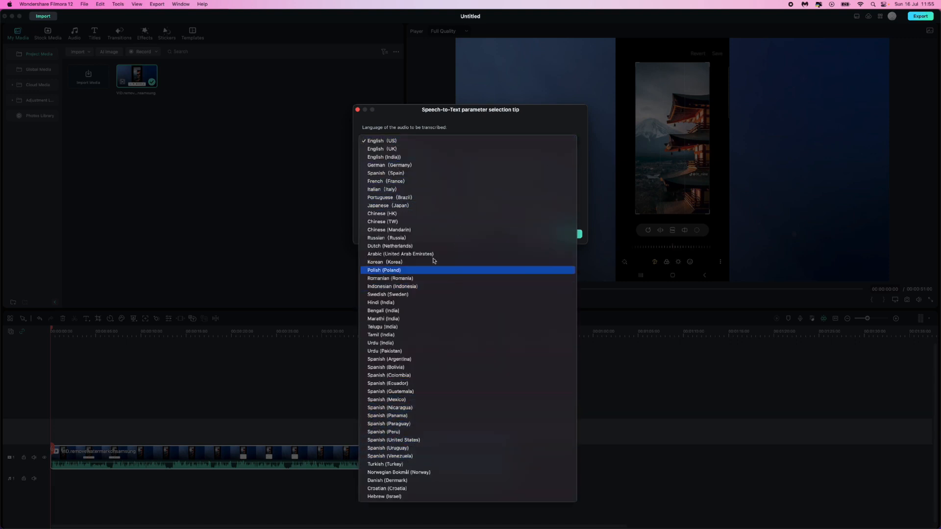
{"action": "left_click", "coordinate": [374, 141]}
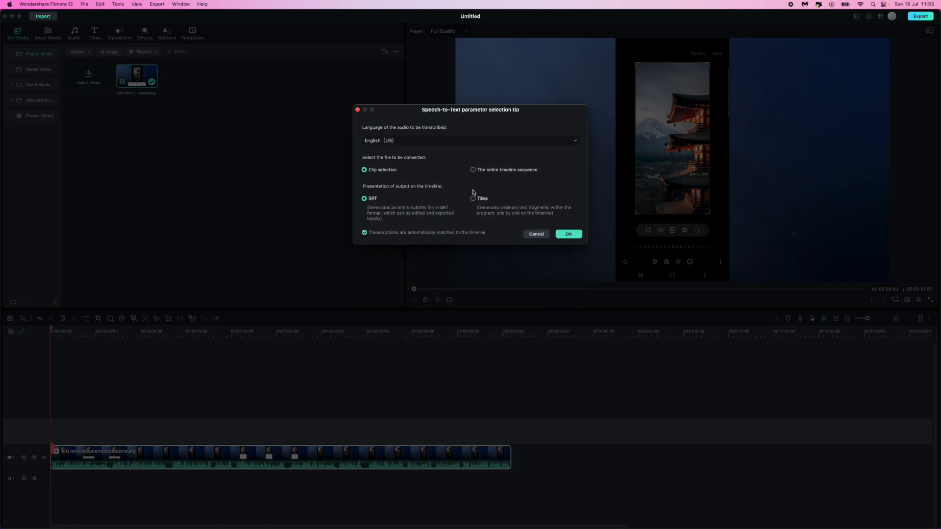
{"action": "mouse_move", "coordinate": [569, 234]}
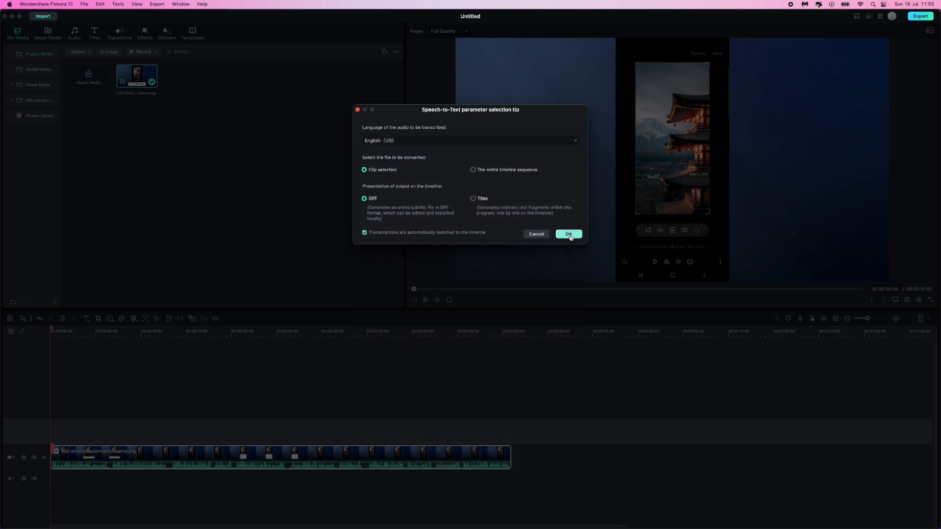
{"action": "left_click", "coordinate": [568, 234]}
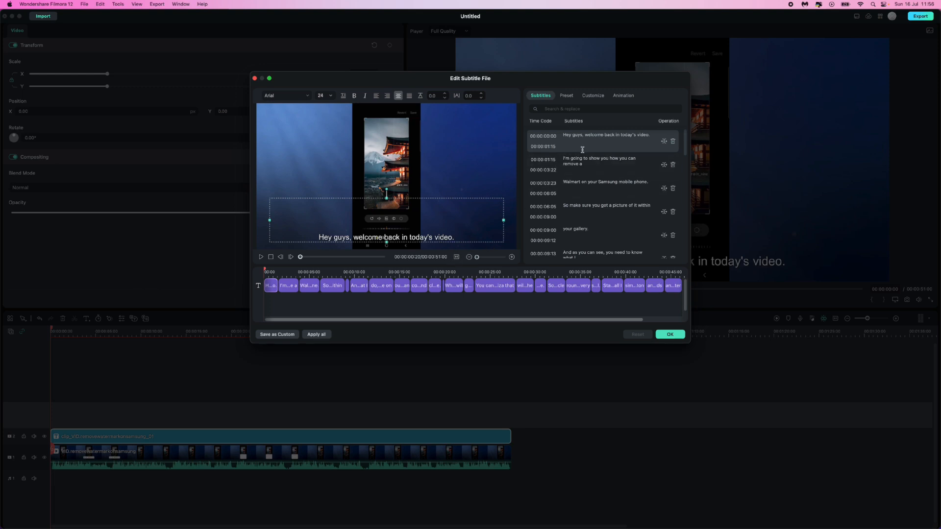
Split three long captions, including after 'welcome' and the Walmart line, into shorter lines
{"action": "left_click", "coordinate": [606, 134]}
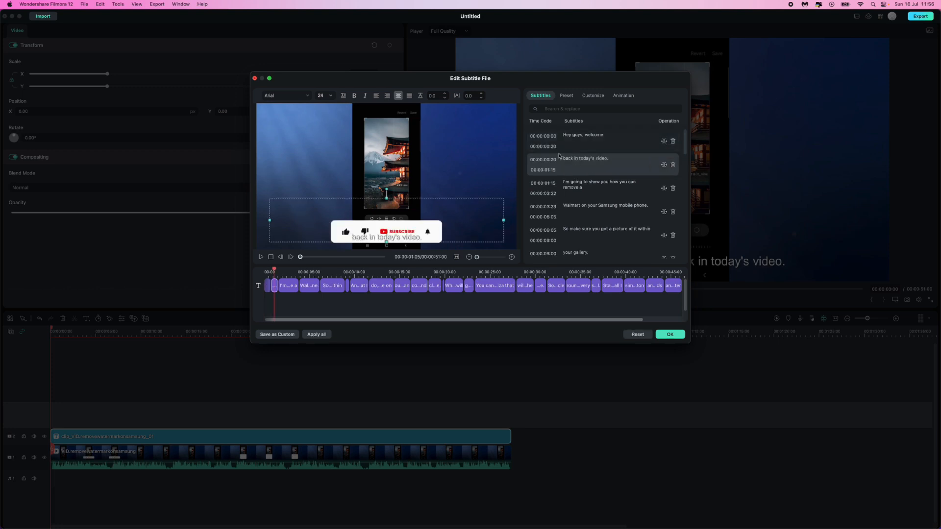
{"action": "left_click", "coordinate": [600, 184]}
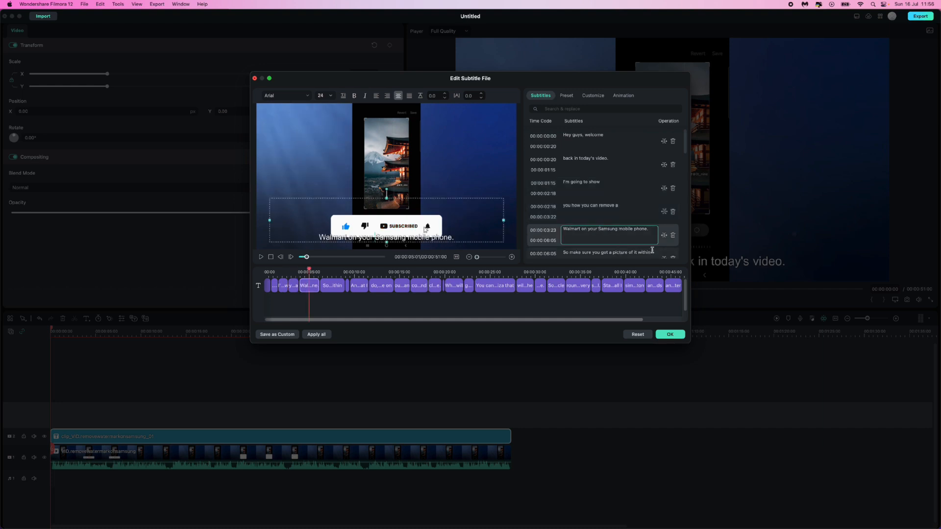
{"action": "mouse_move", "coordinate": [665, 235]}
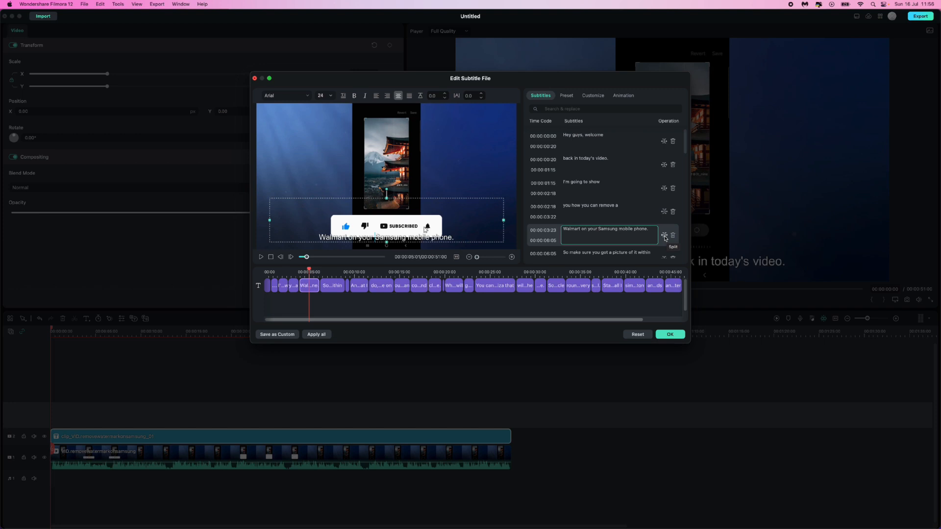
{"action": "left_click", "coordinate": [663, 234]}
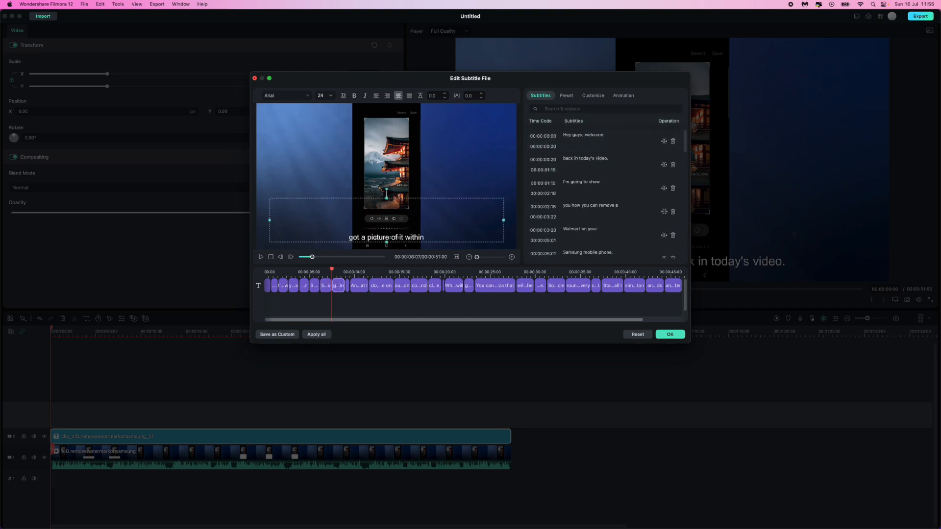
Apply the yellow outlined subtitle preset, then set font size 42 and bold
{"action": "left_click", "coordinate": [565, 96]}
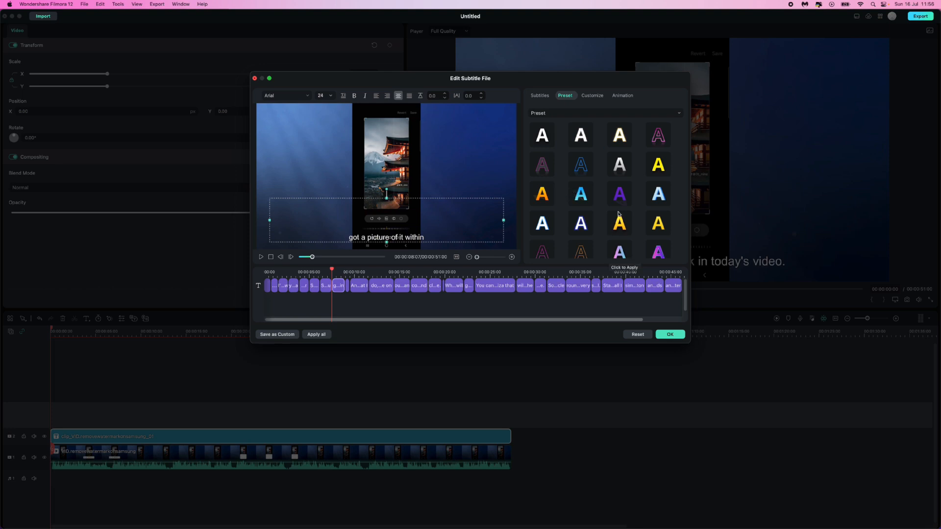
{"action": "mouse_move", "coordinate": [658, 171]}
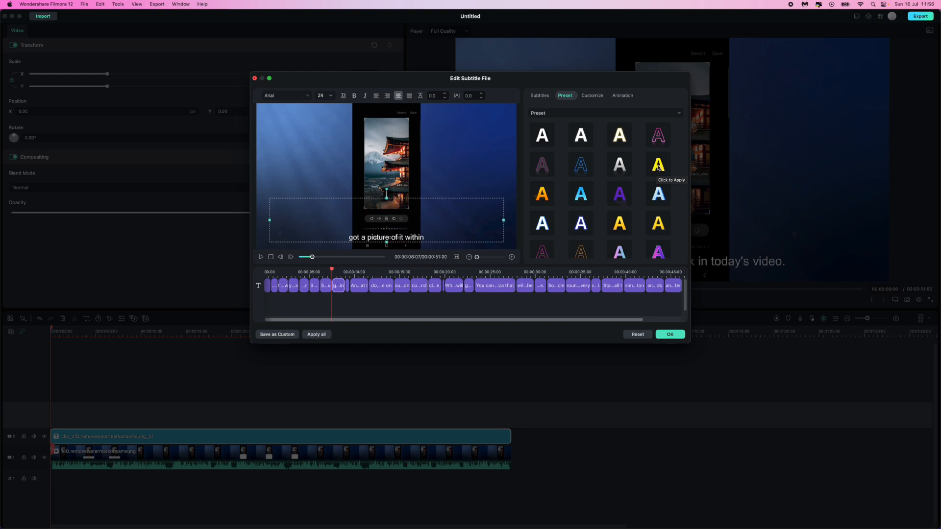
{"action": "left_click", "coordinate": [657, 165]}
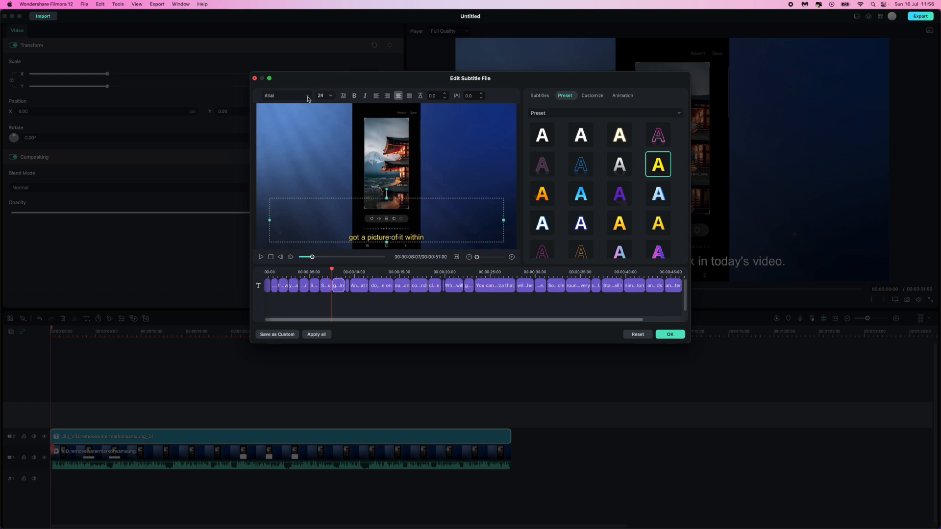
{"action": "left_click", "coordinate": [287, 96]}
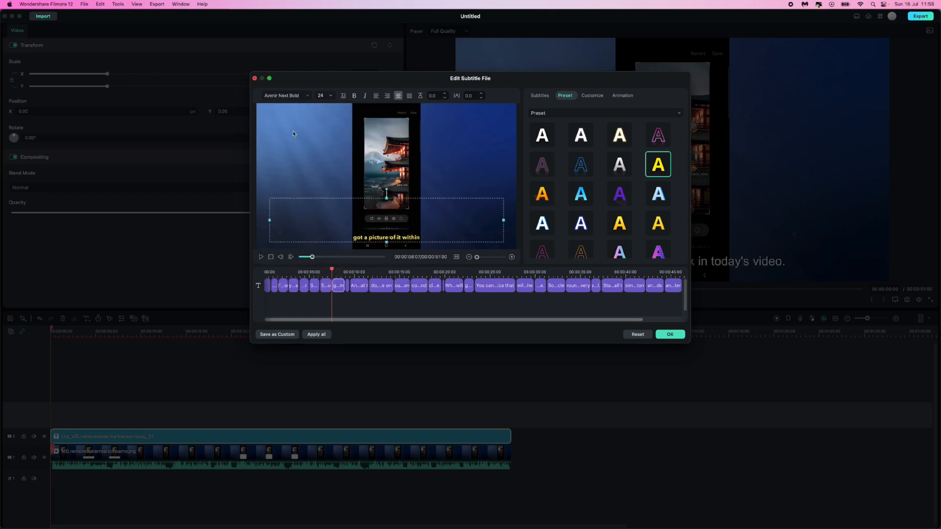
{"action": "left_click", "coordinate": [330, 96]}
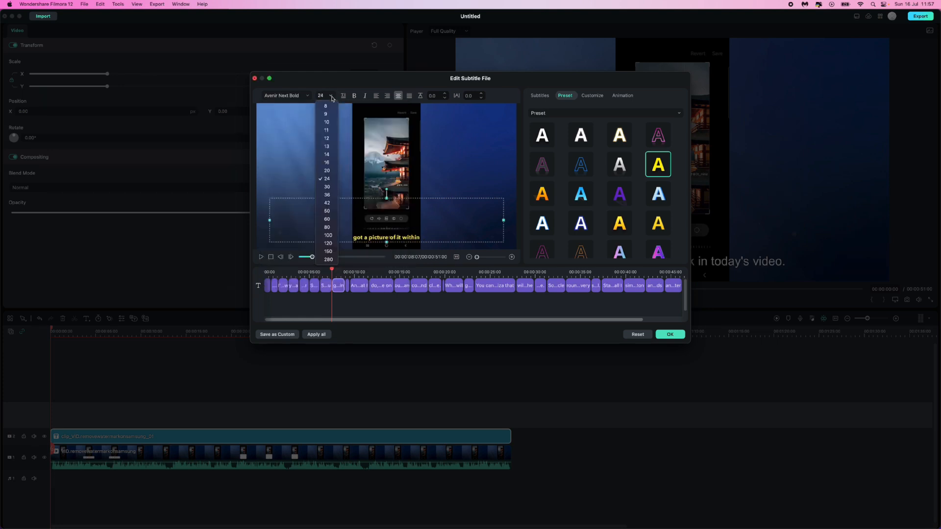
{"action": "left_click", "coordinate": [327, 203]}
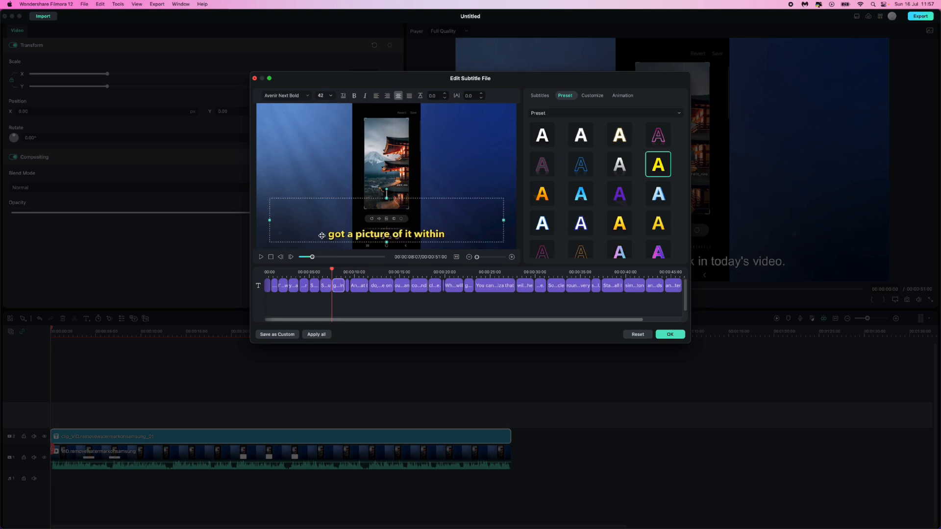
{"action": "left_click", "coordinate": [353, 96]}
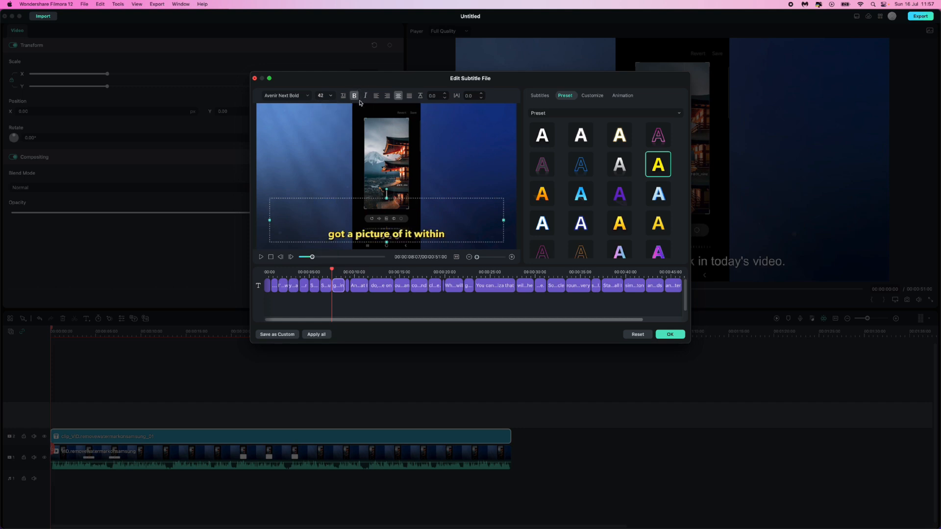
{"action": "mouse_move", "coordinate": [619, 164]}
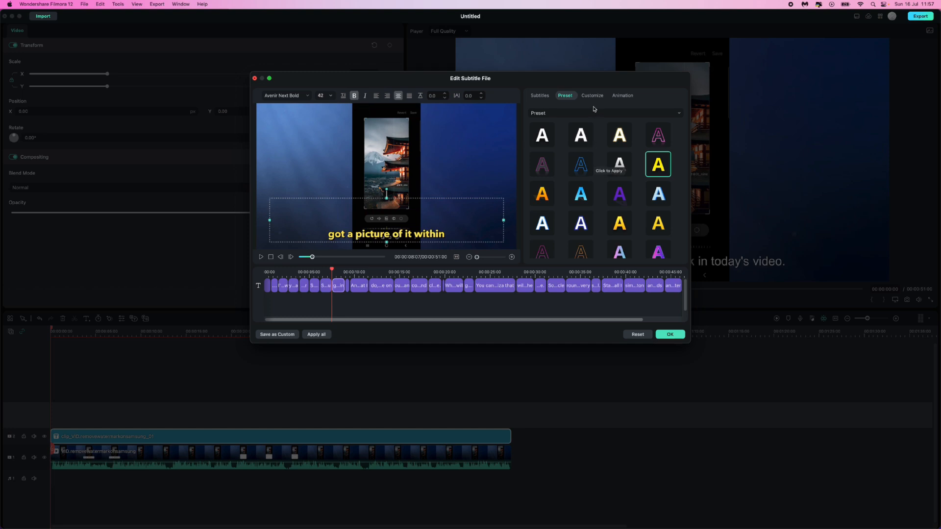
{"action": "mouse_move", "coordinate": [594, 99]}
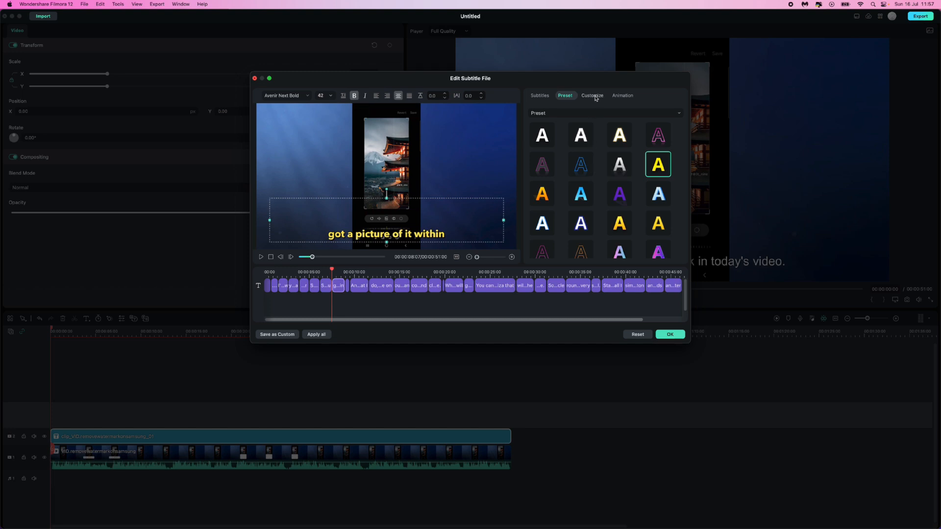
In Customize, leave the Background toggle off and return text opacity to 100
{"action": "left_click", "coordinate": [592, 95]}
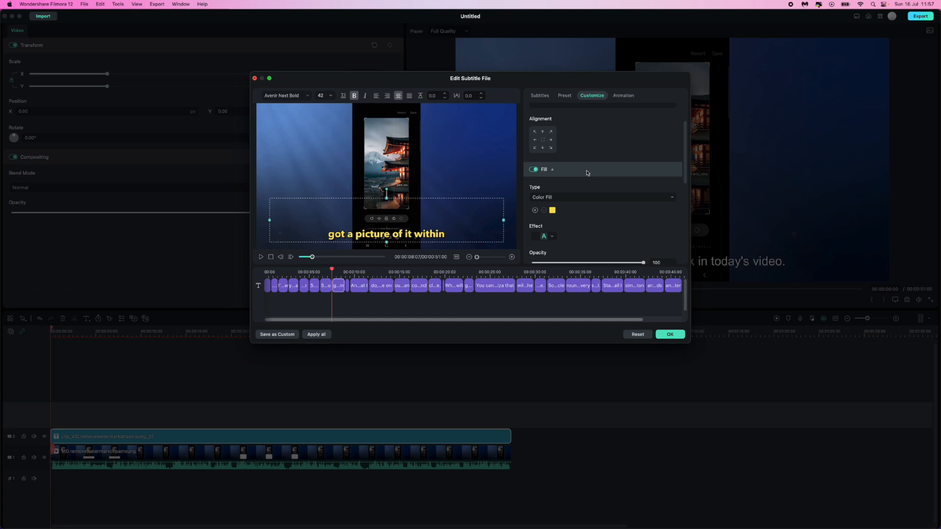
{"action": "scroll", "scroll_direction": "down", "scroll_amount": 3}
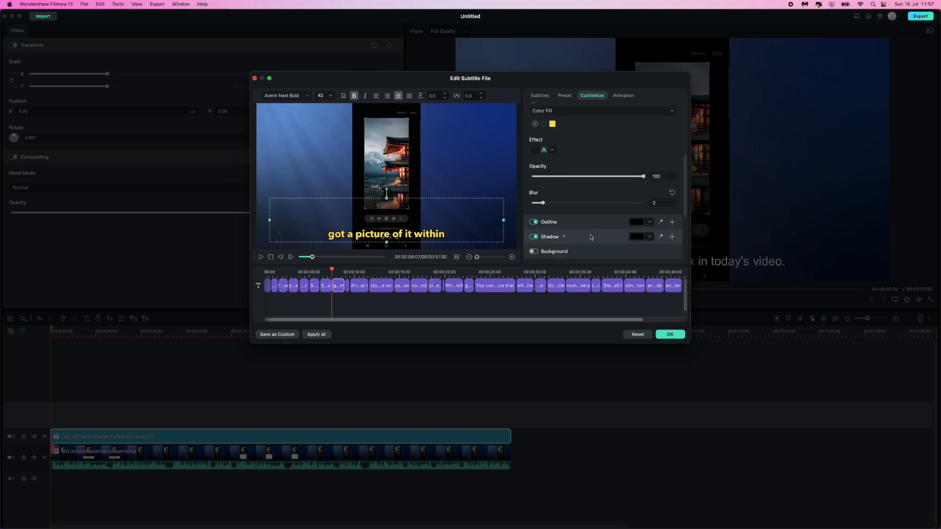
{"action": "left_click", "coordinate": [533, 252]}
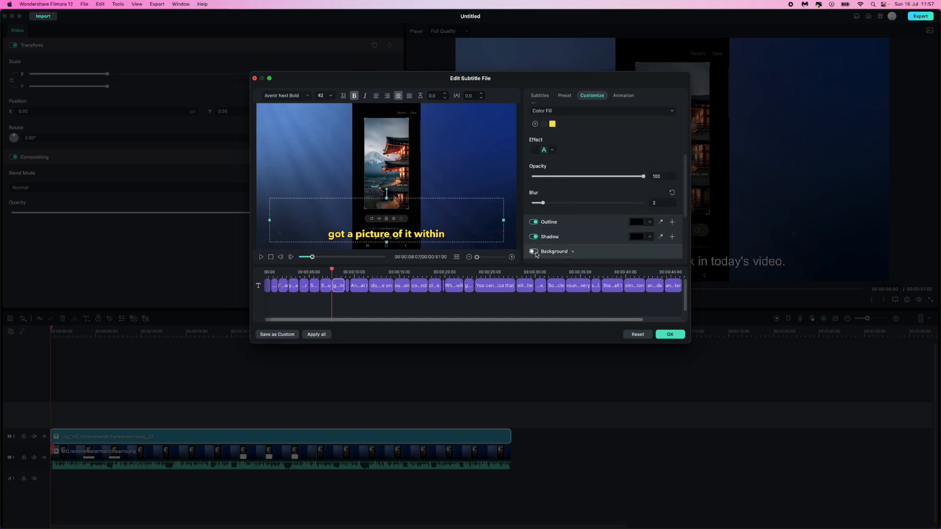
{"action": "left_click", "coordinate": [533, 251]}
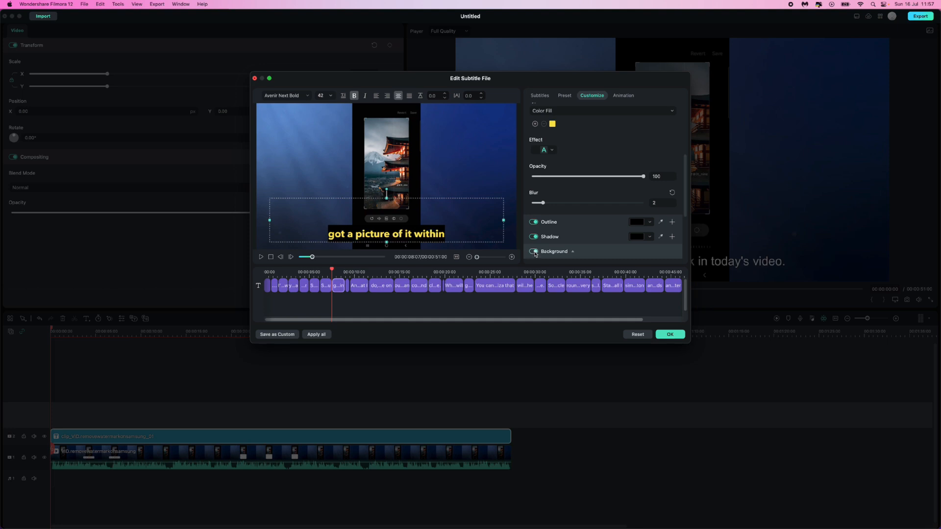
{"action": "left_click_drag", "start_coordinate": [642, 176], "coordinate": [593, 176]}
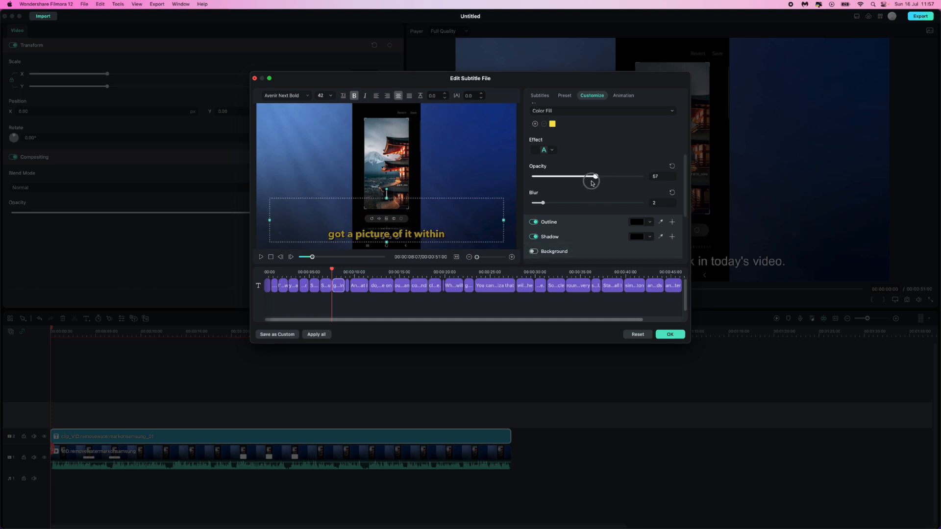
{"action": "left_click_drag", "start_coordinate": [593, 176], "coordinate": [638, 176]}
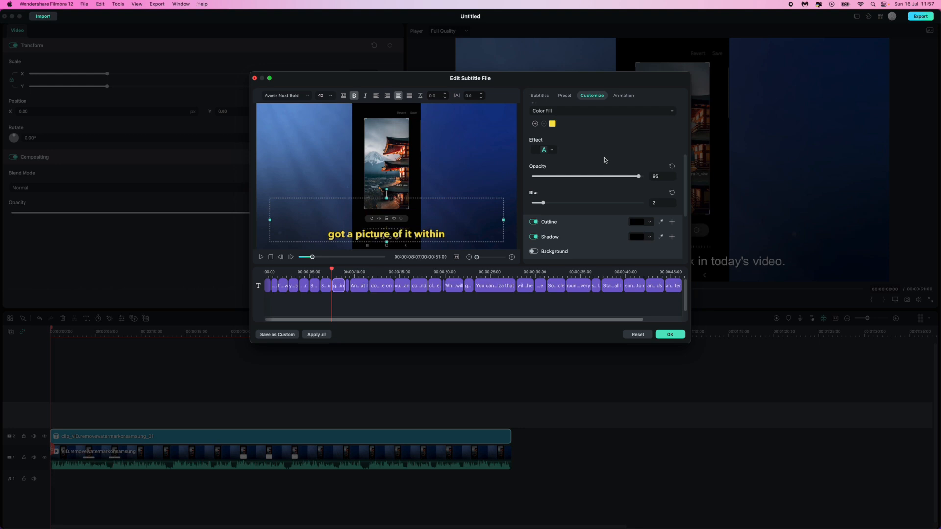
{"action": "left_click_drag", "start_coordinate": [639, 176], "coordinate": [643, 176]}
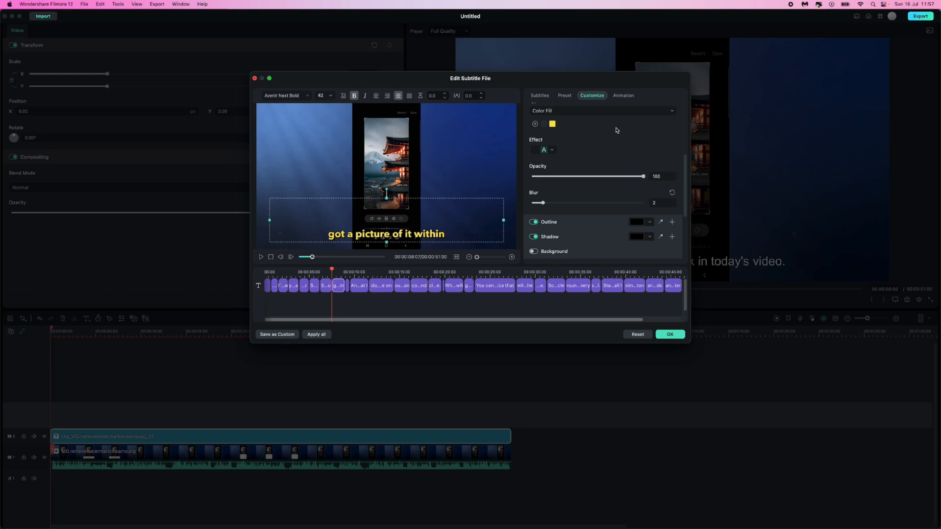
{"action": "mouse_move", "coordinate": [623, 100]}
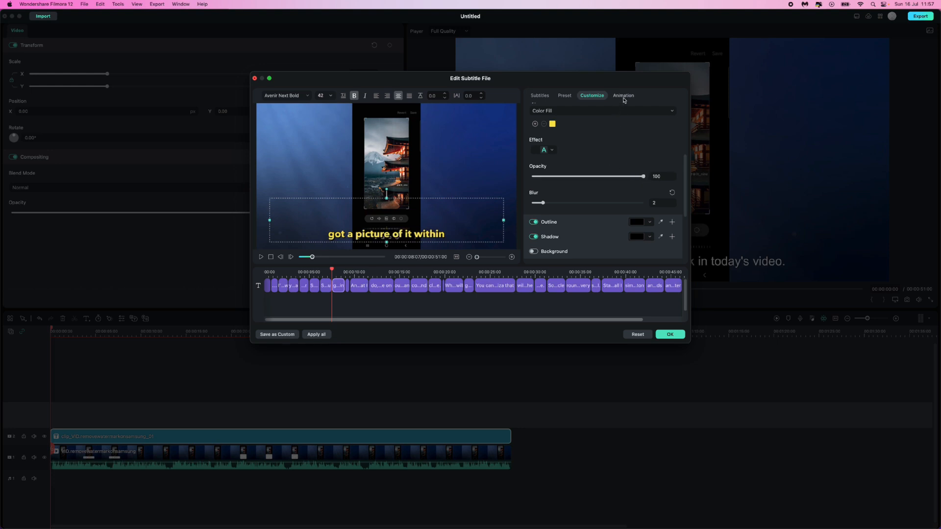
Add the Typewriter In animation to all subtitles, confirm with OK, and play the preview
{"action": "left_click", "coordinate": [622, 96]}
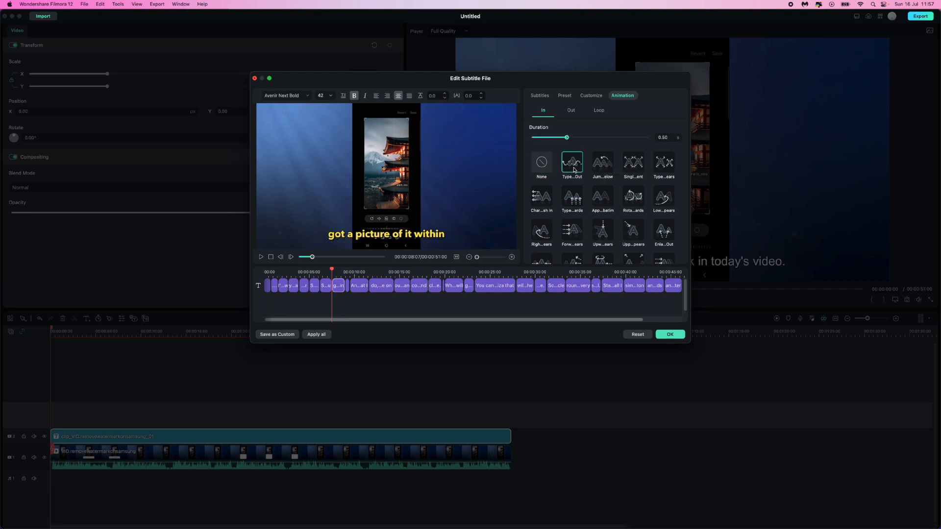
{"action": "left_click", "coordinate": [571, 163]}
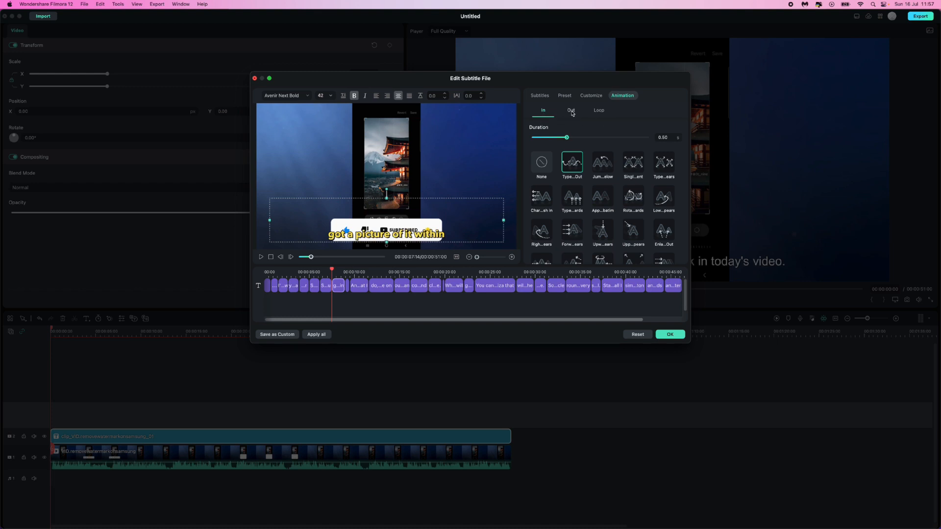
{"action": "mouse_move", "coordinate": [603, 115]}
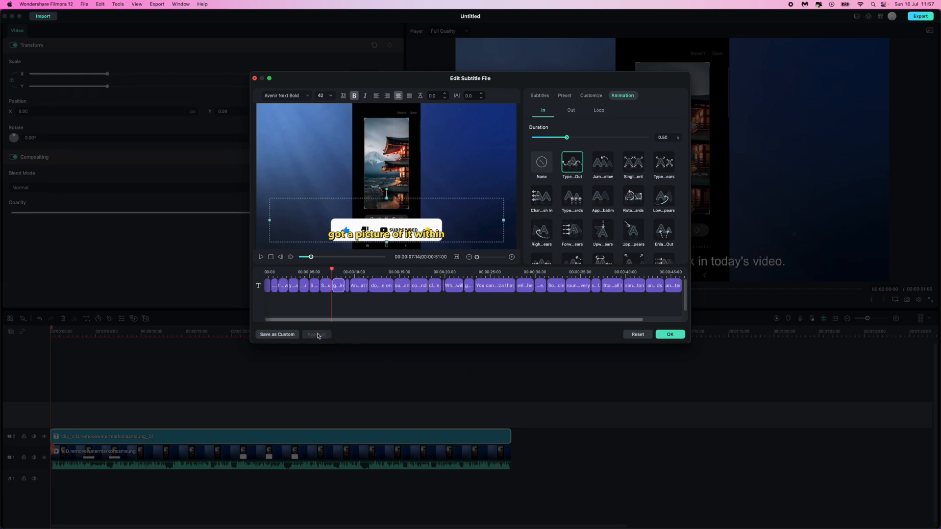
{"action": "left_click", "coordinate": [316, 334]}
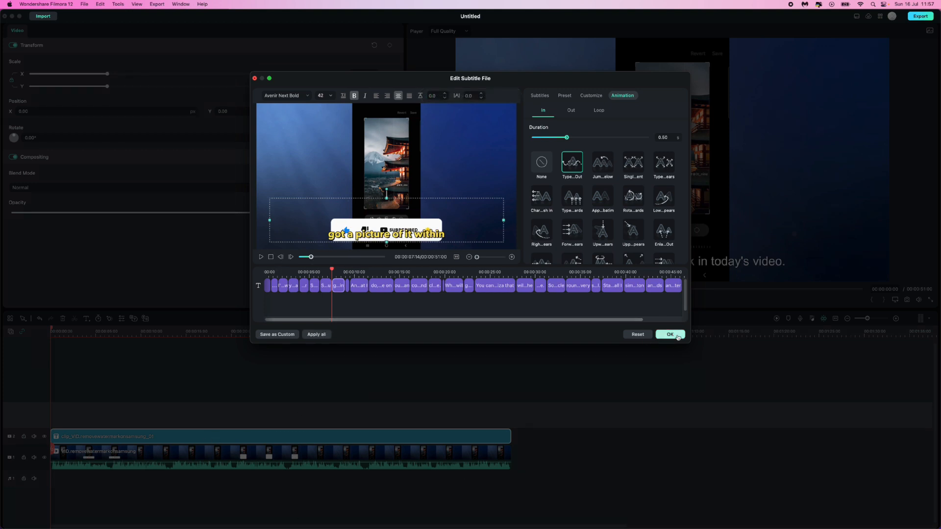
{"action": "left_click", "coordinate": [671, 334]}
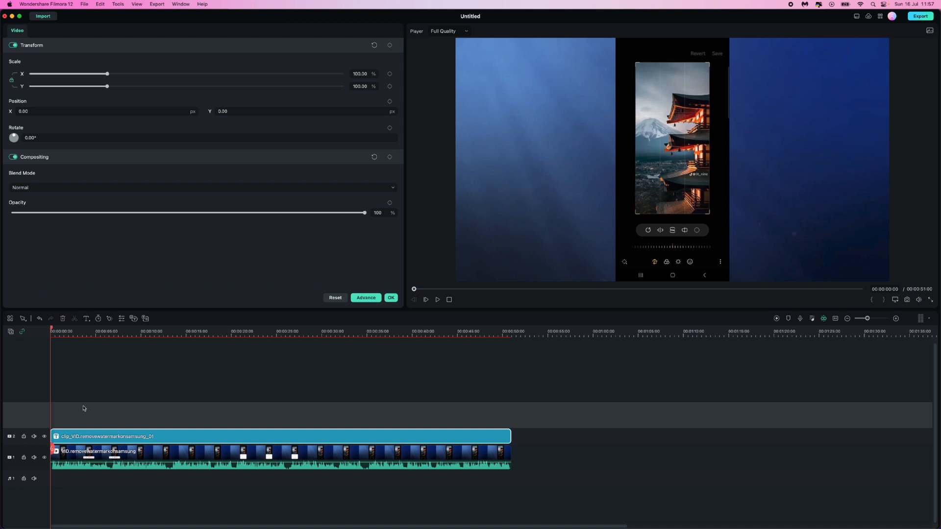
{"action": "left_click", "coordinate": [438, 299]}
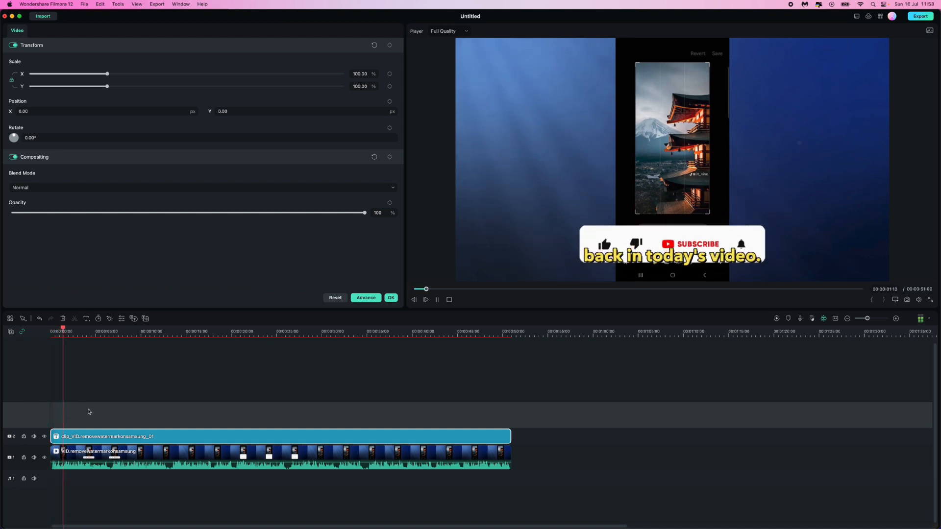